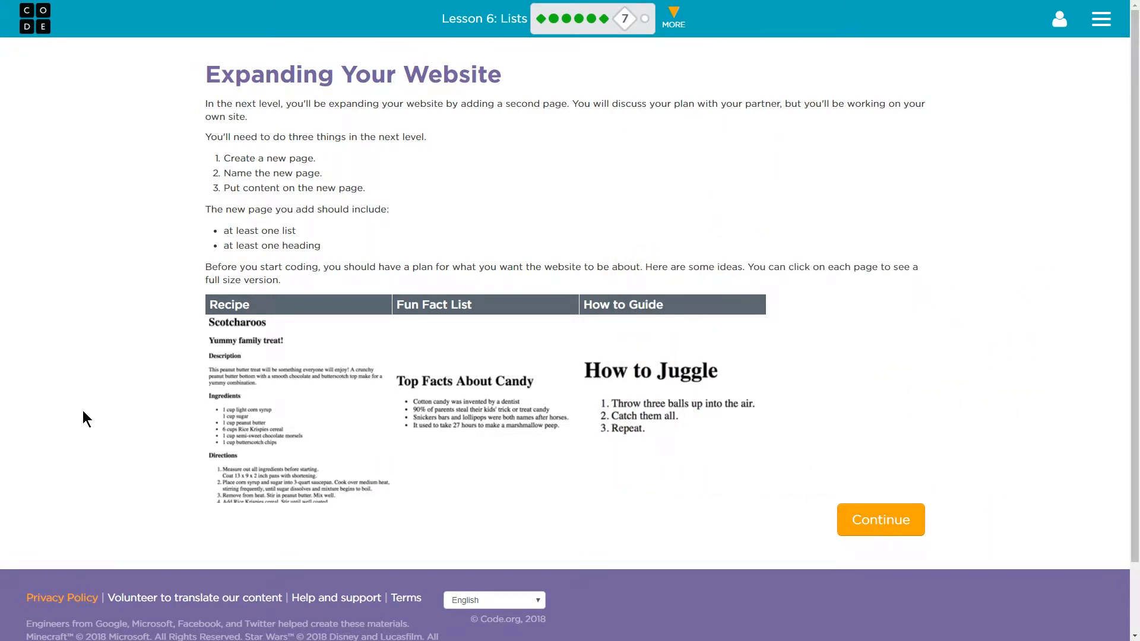
{"action": "left_click", "coordinate": [623, 18]}
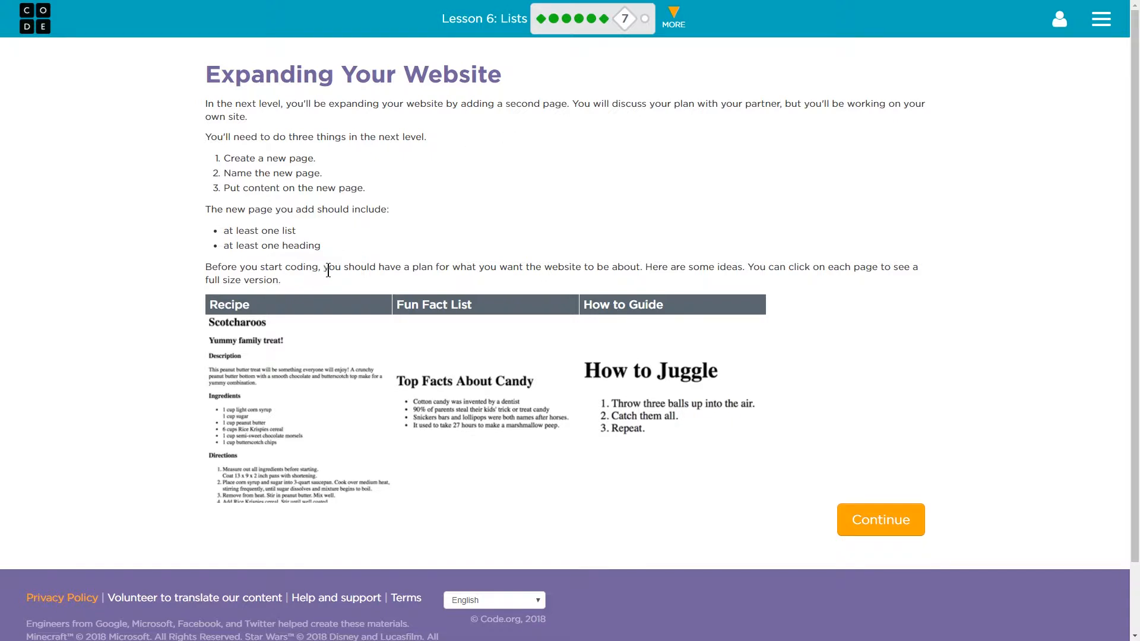
{"action": "mouse_move", "coordinate": [318, 481]}
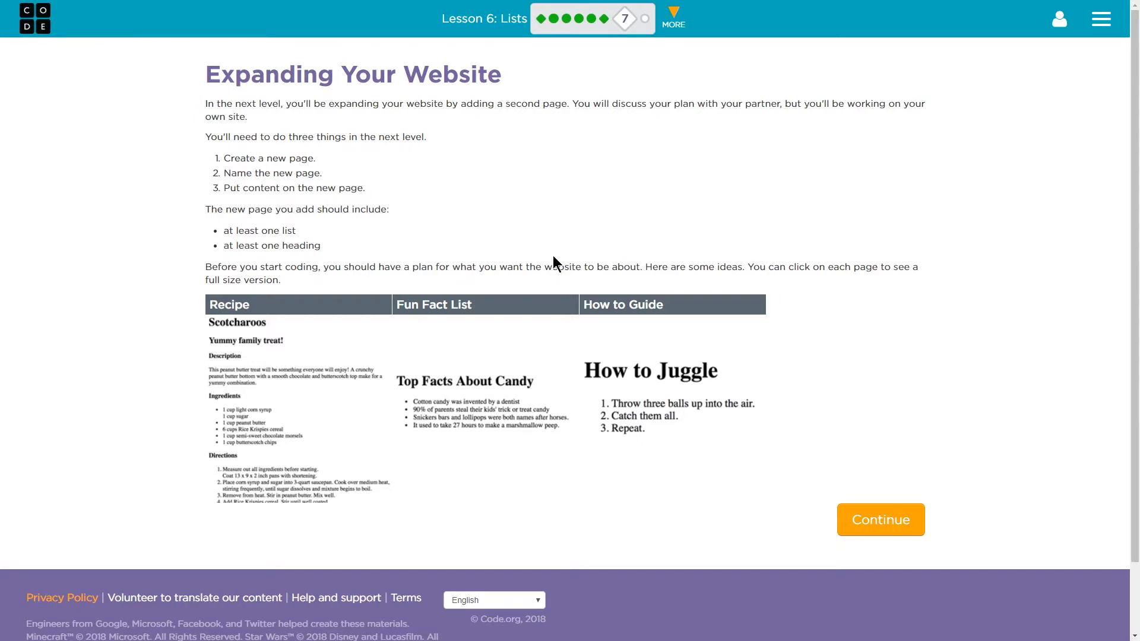
{"action": "mouse_move", "coordinate": [559, 266]}
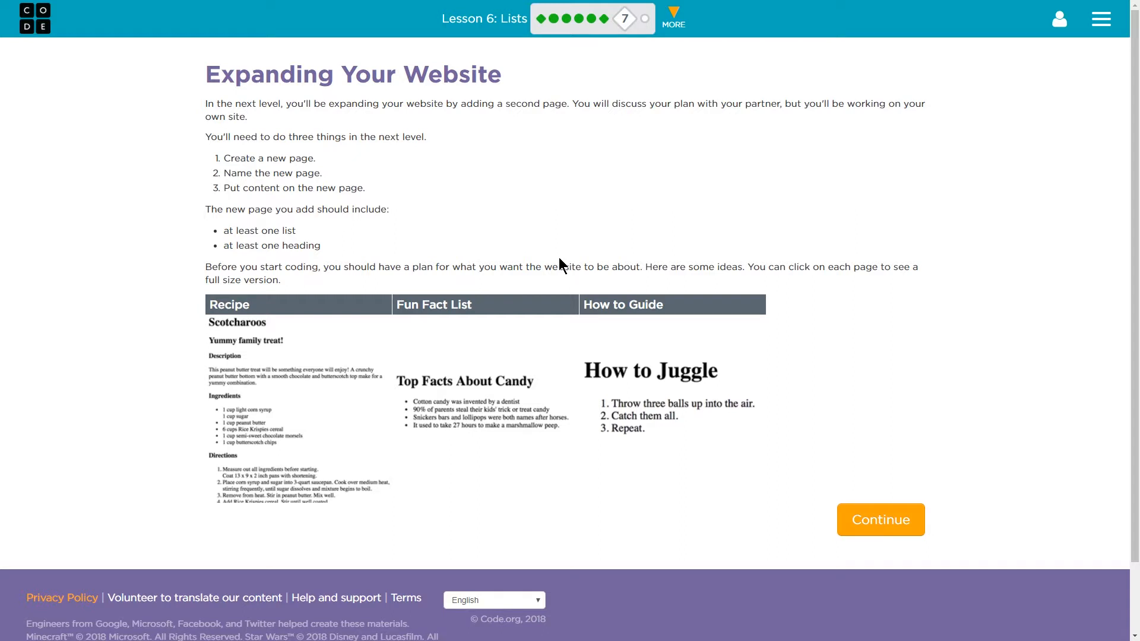
{"action": "mouse_move", "coordinate": [563, 264]}
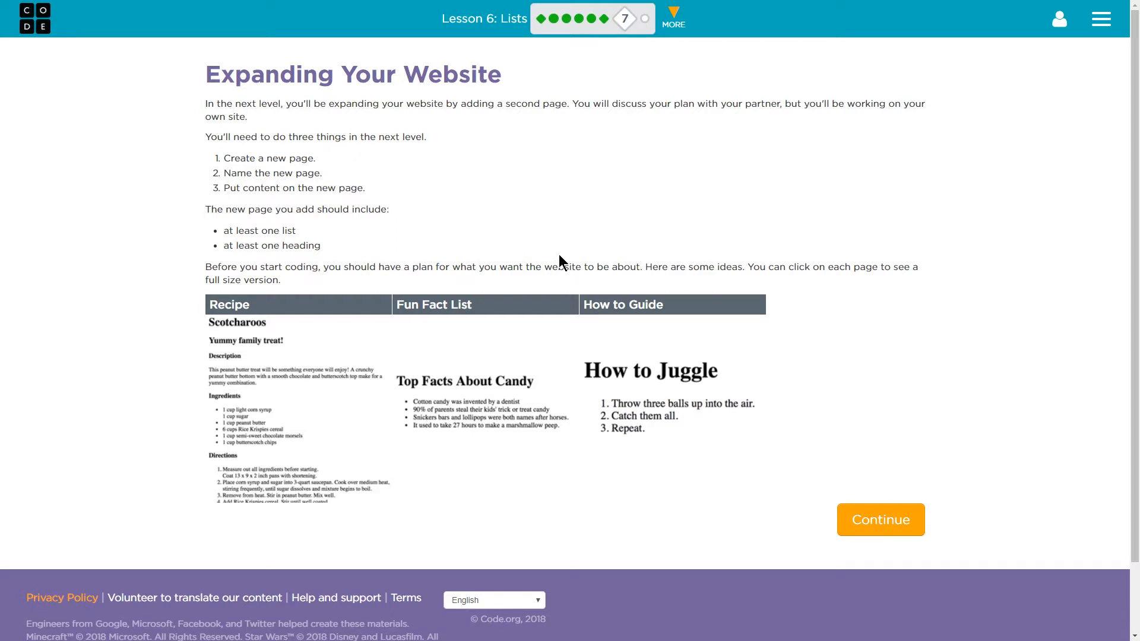
{"action": "mouse_move", "coordinate": [284, 419]}
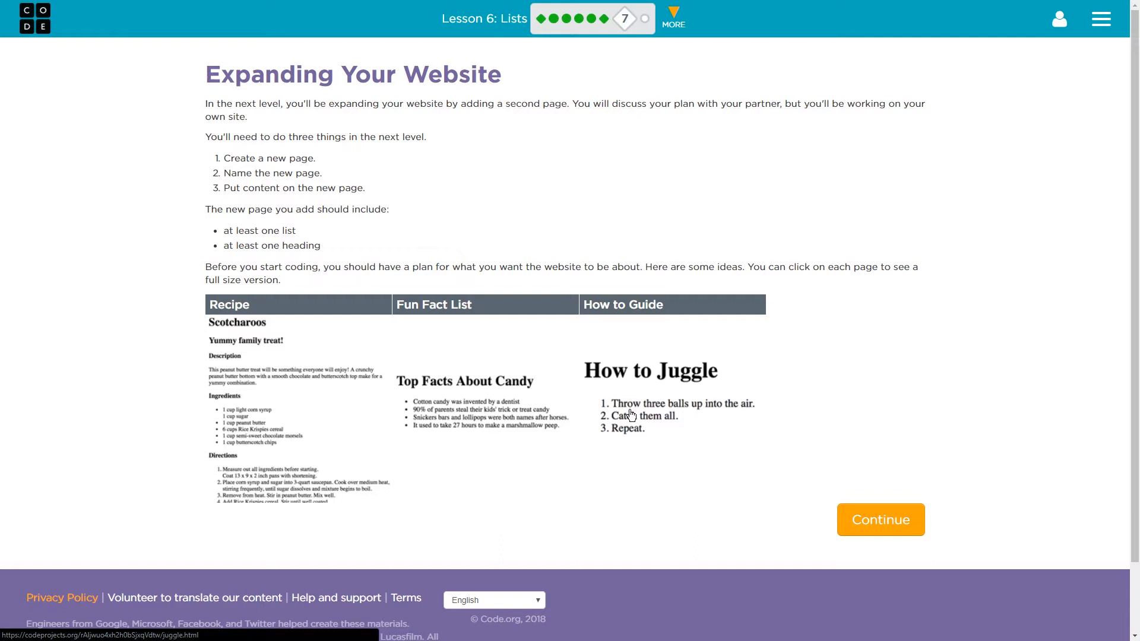
{"action": "mouse_move", "coordinate": [662, 423]}
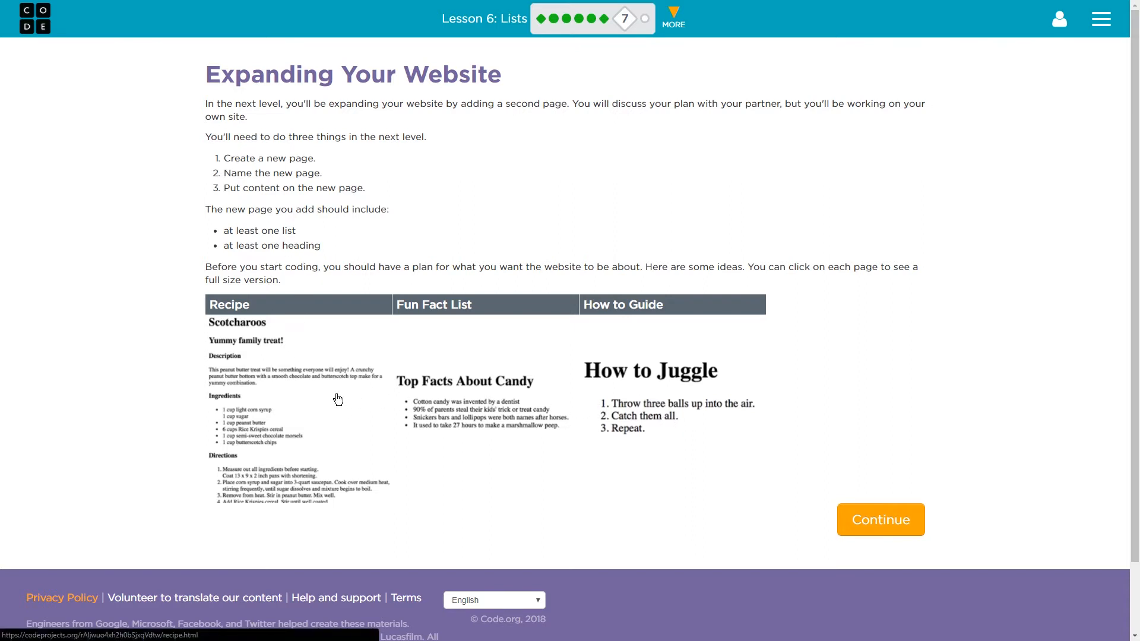
{"action": "mouse_move", "coordinate": [384, 391]}
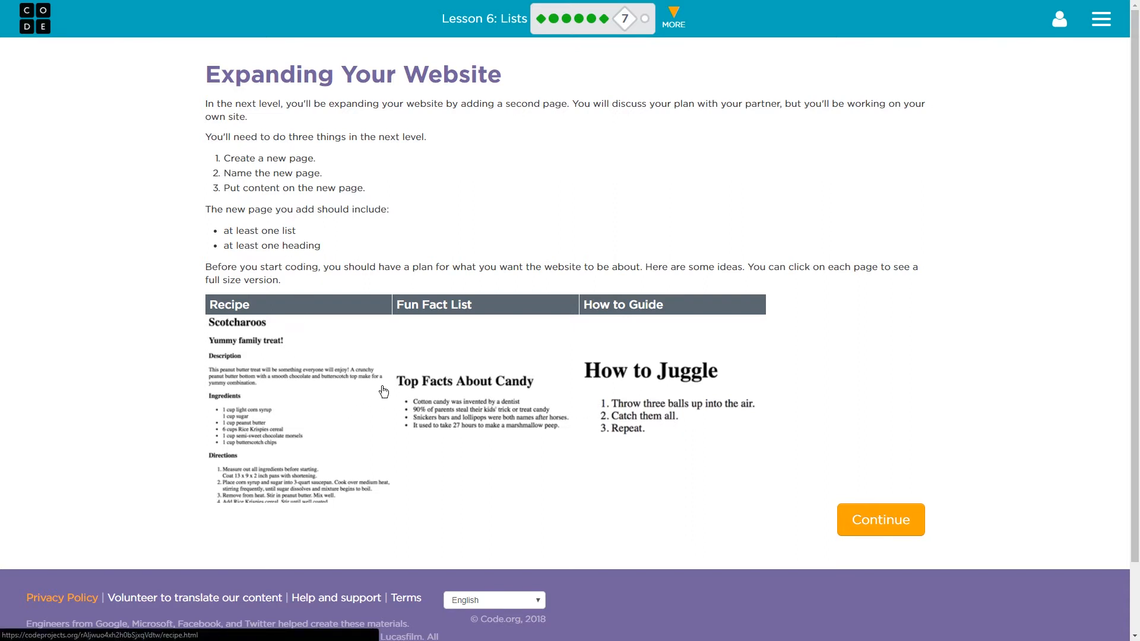